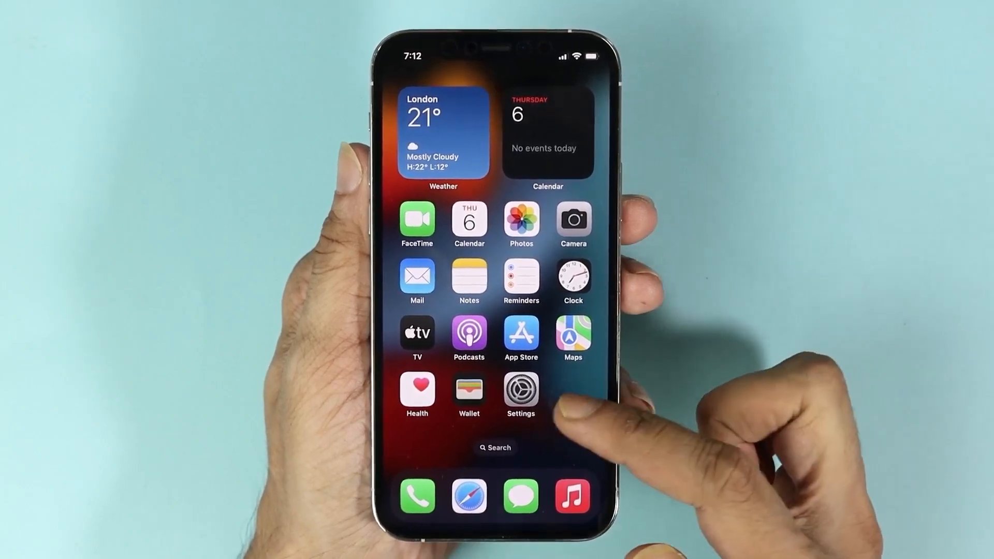
Launch Settings from the Home Screen and scroll down to Display & Brightness
left_click(520, 391)
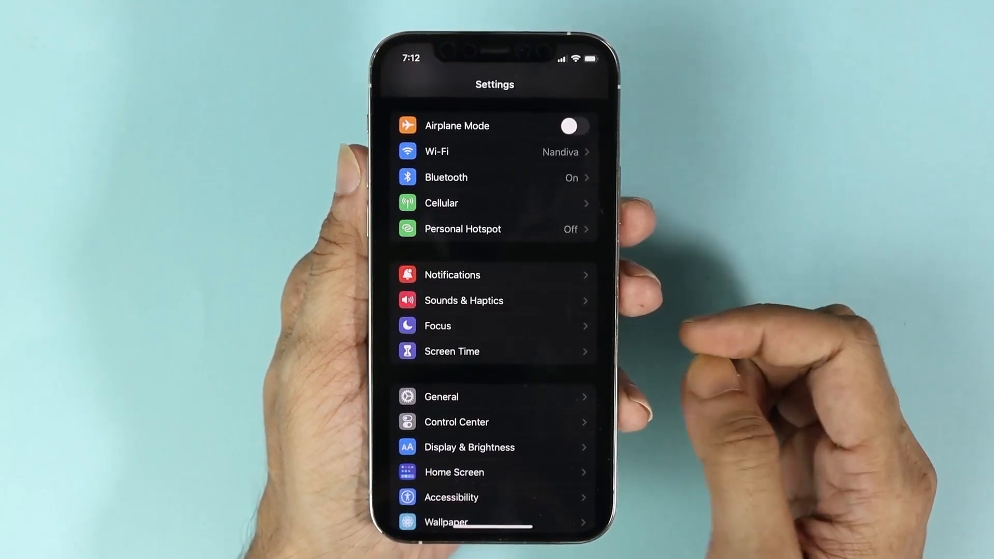
scroll("down", 3)
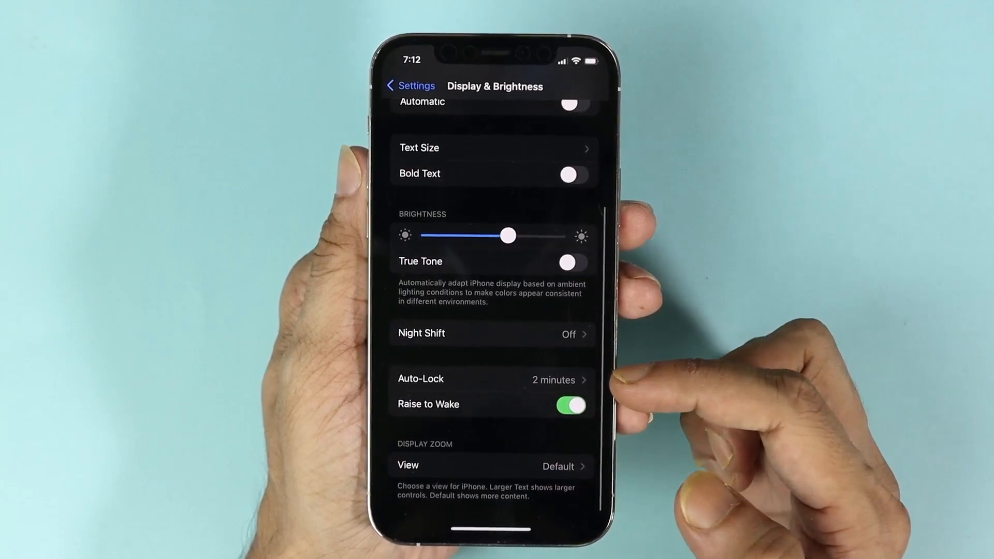
left_click(491, 378)
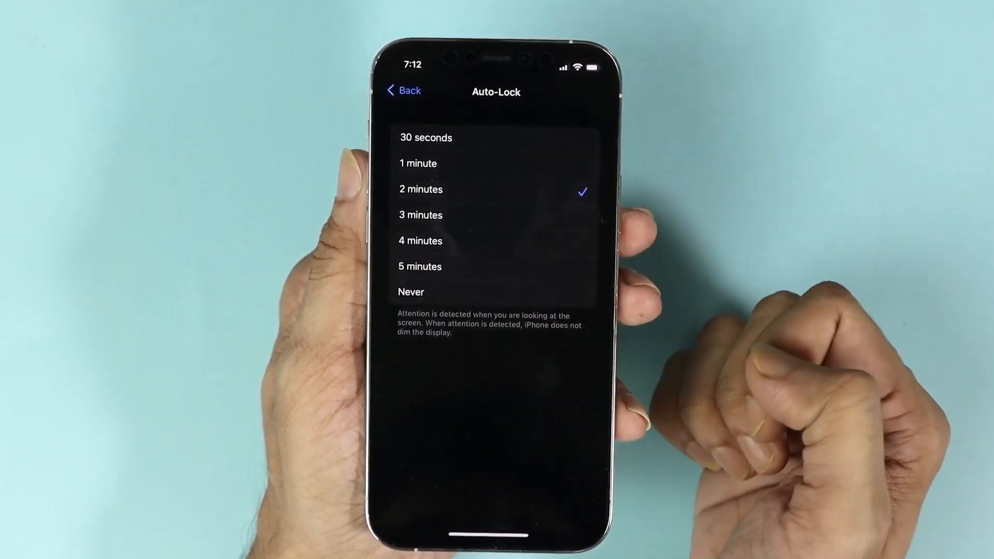
left_click(403, 91)
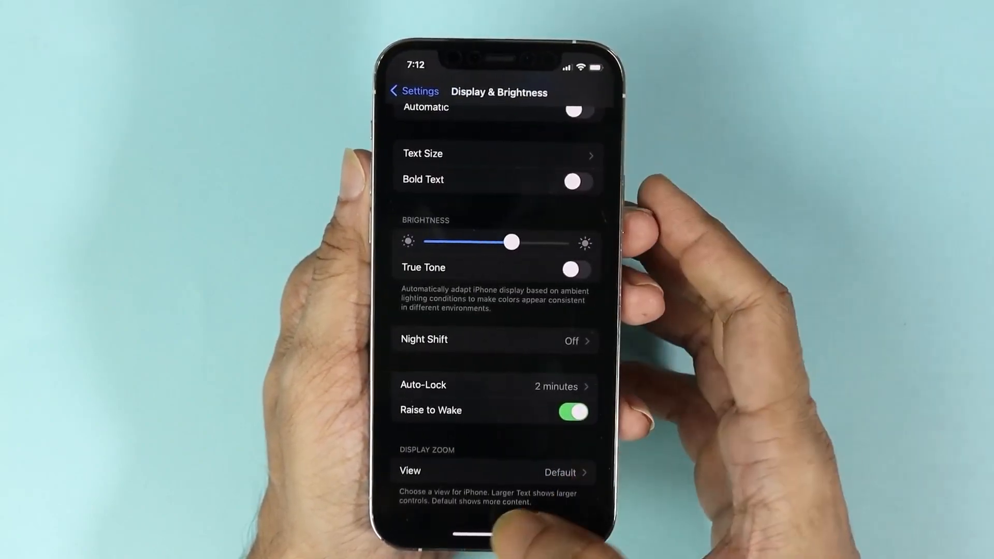